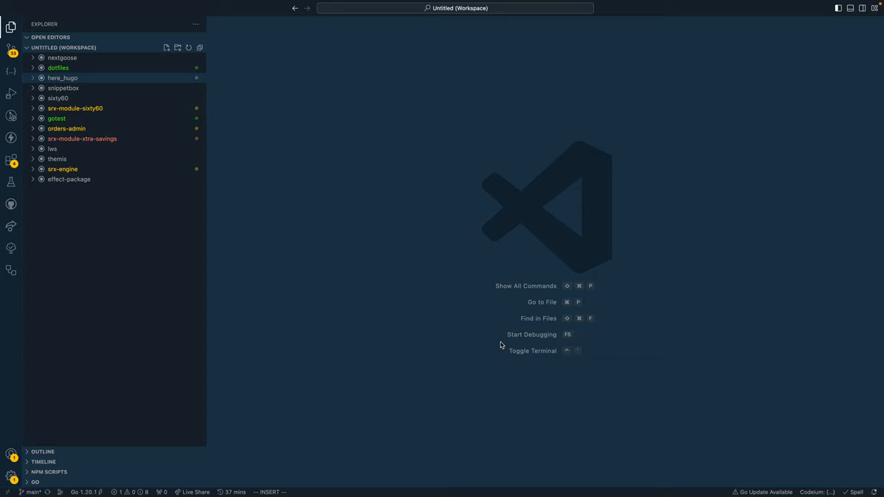
pyautogui.moveTo(444, 260)
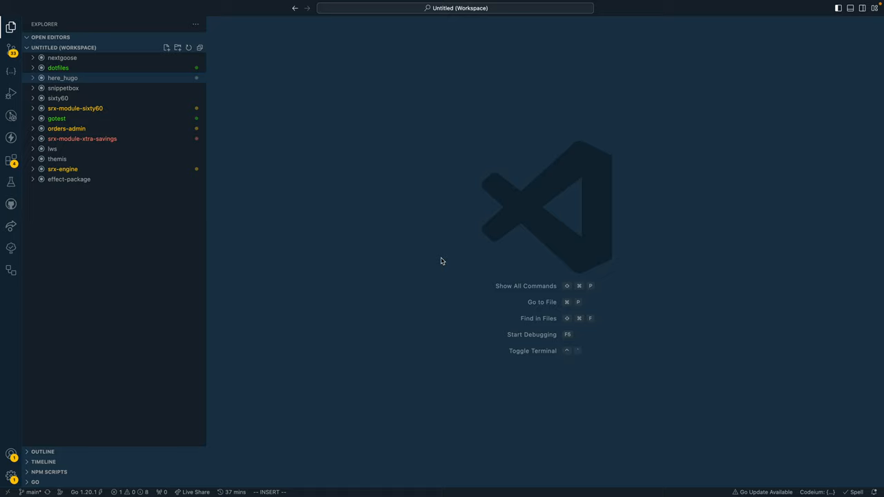
pyautogui.moveTo(281, 122)
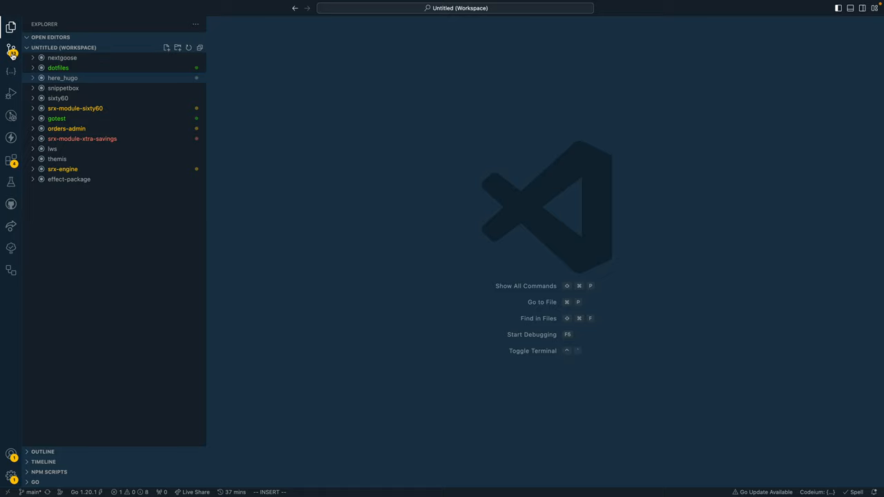
# Show the Source Control Commits section and expand the effect-package repository history.
pyautogui.click(11, 47)
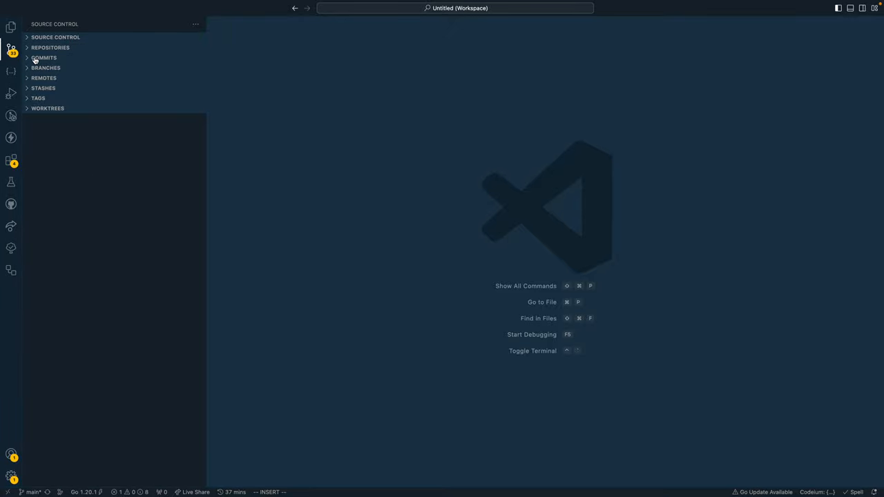
pyautogui.click(43, 57)
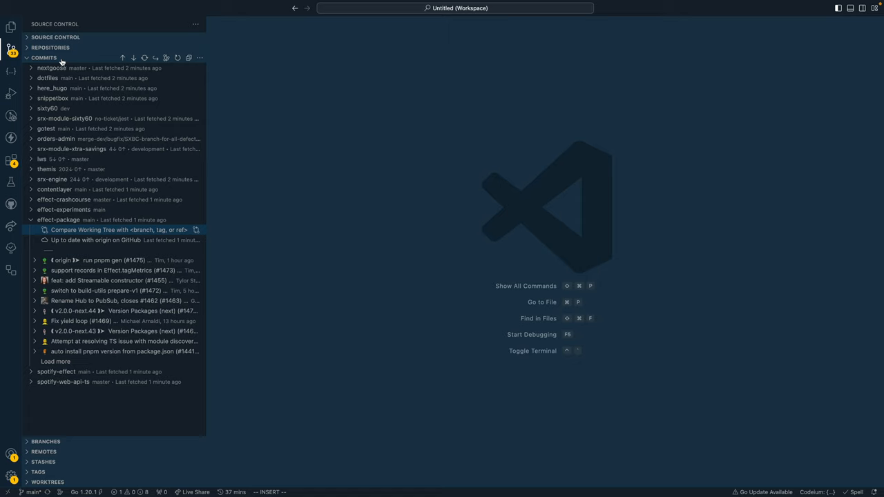
pyautogui.moveTo(190, 85)
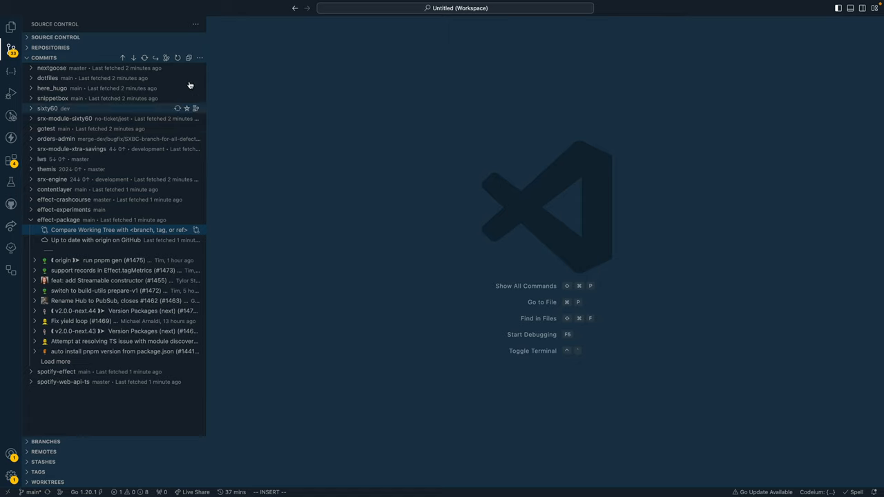
pyautogui.click(31, 220)
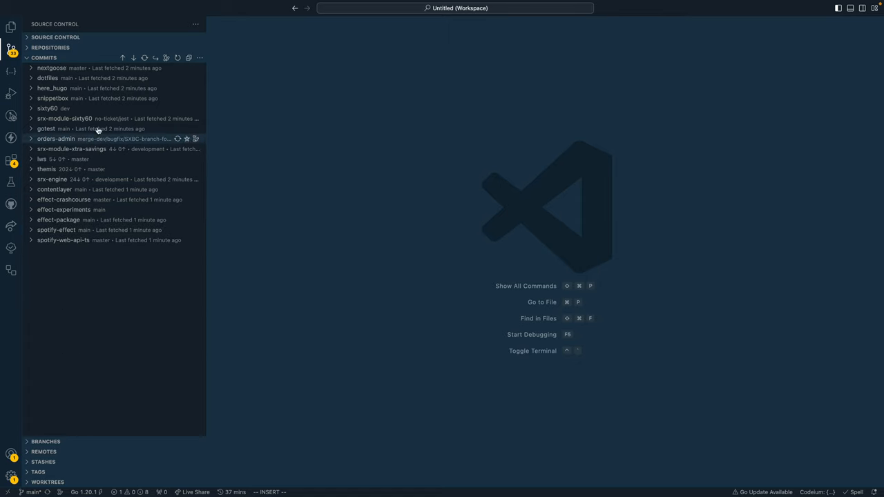
pyautogui.moveTo(74, 259)
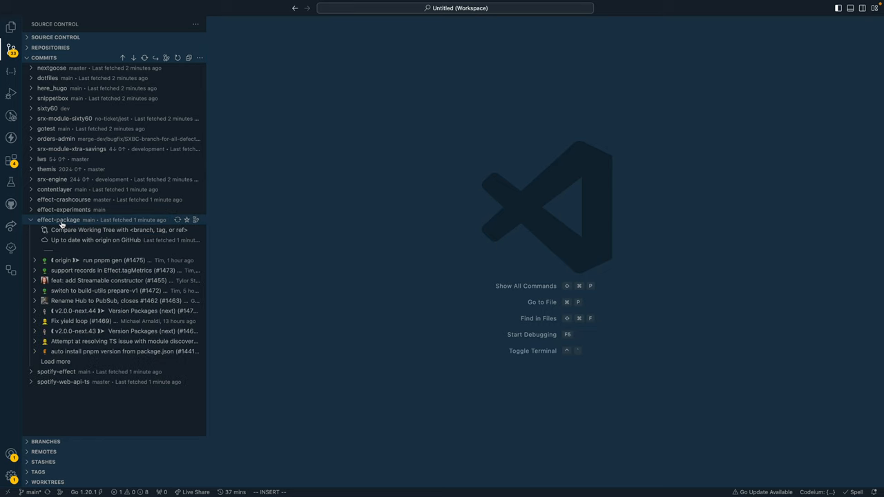
pyautogui.moveTo(118, 230)
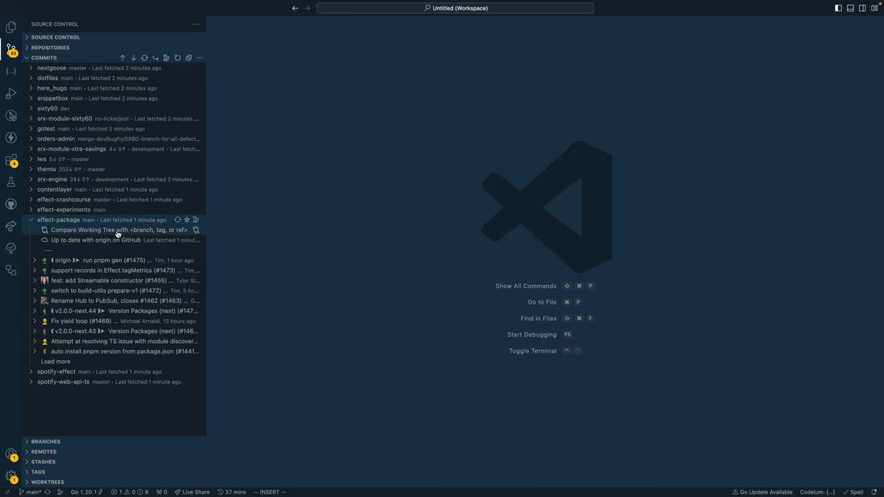
pyautogui.moveTo(119, 229)
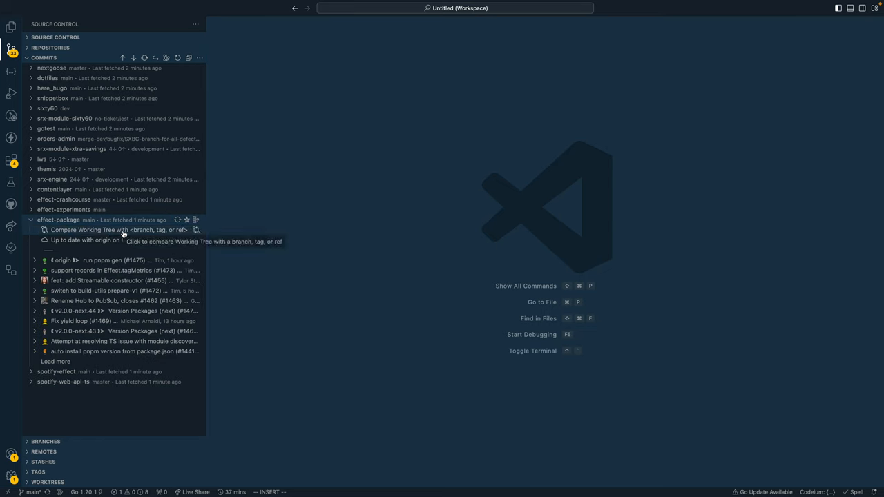
# Compare the effect-package working tree with the v2.0.0-next.44 tag.
pyautogui.click(118, 229)
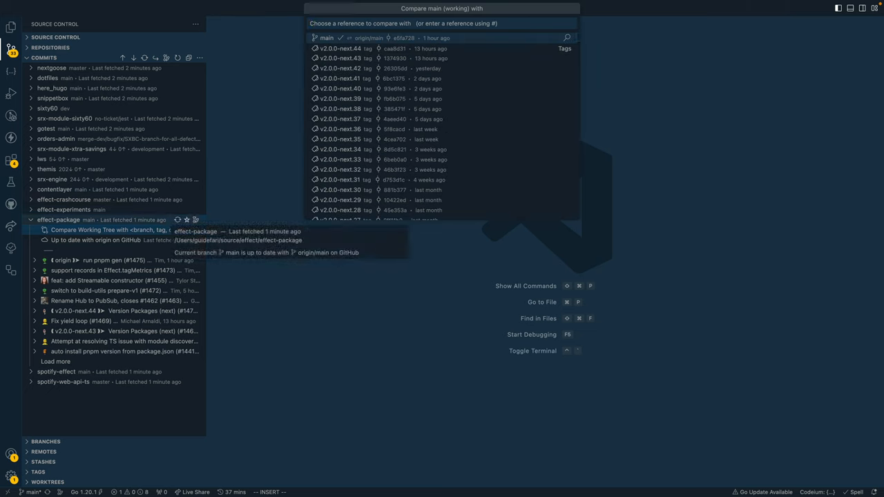
pyautogui.write('s')
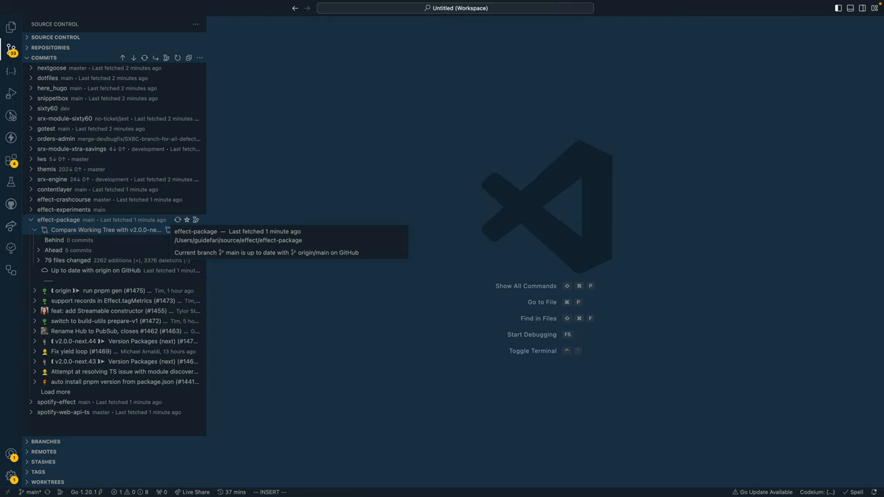
pyautogui.moveTo(93, 270)
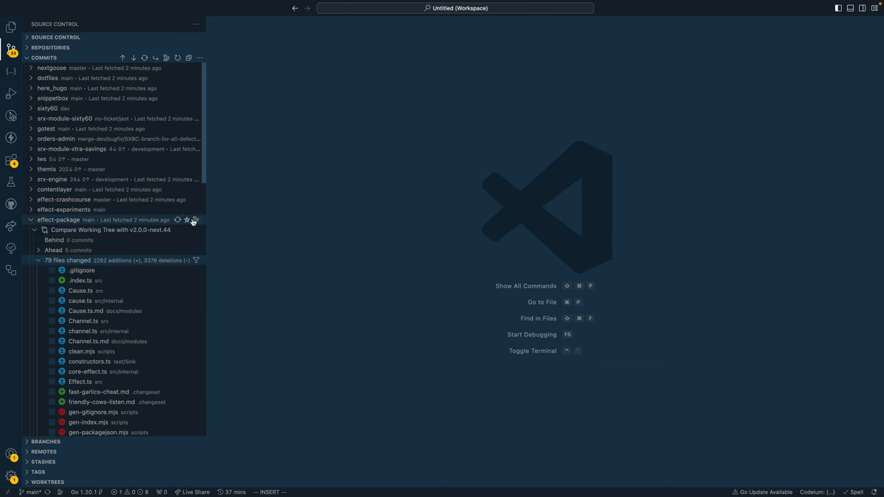
pyautogui.scroll(-3)
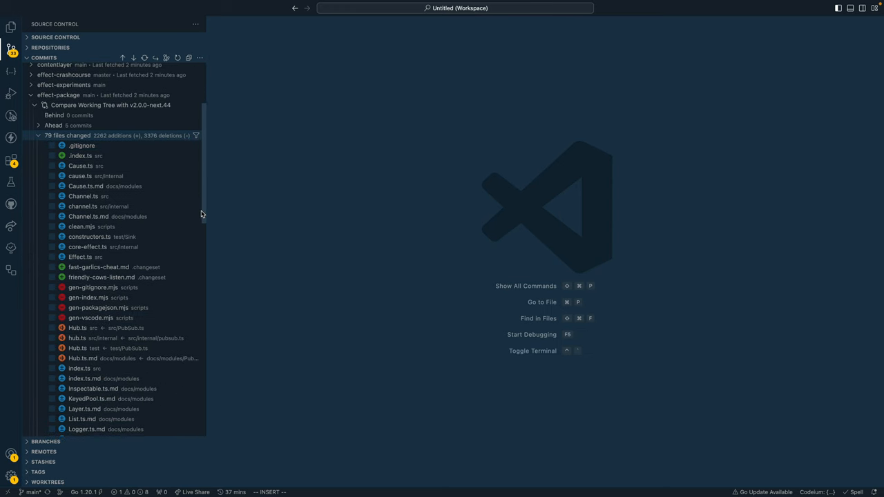
pyautogui.scroll(3)
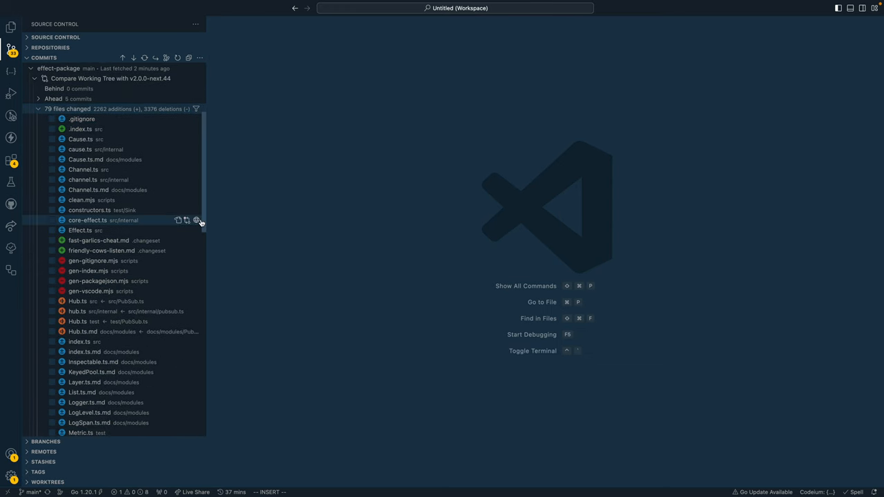
pyautogui.moveTo(265, 192)
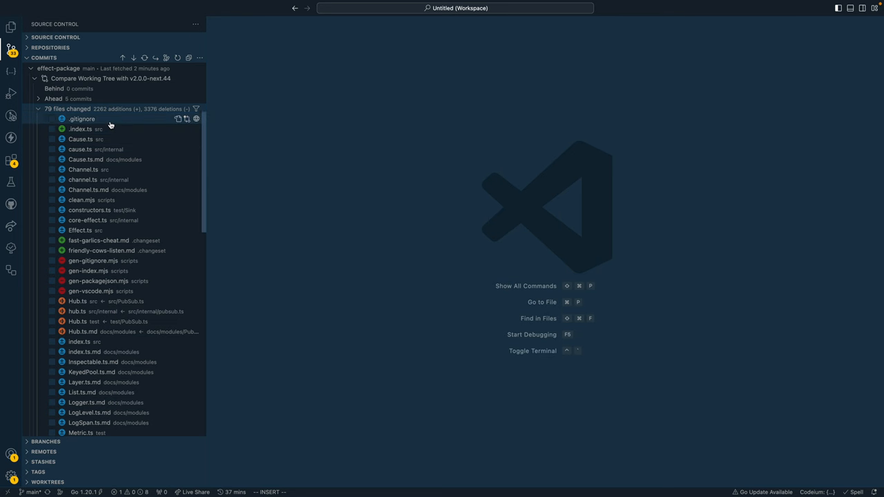
# Mark .gitignore and .index.ts reviewed, then view the MetricState.ts.md diff.
pyautogui.click(82, 119)
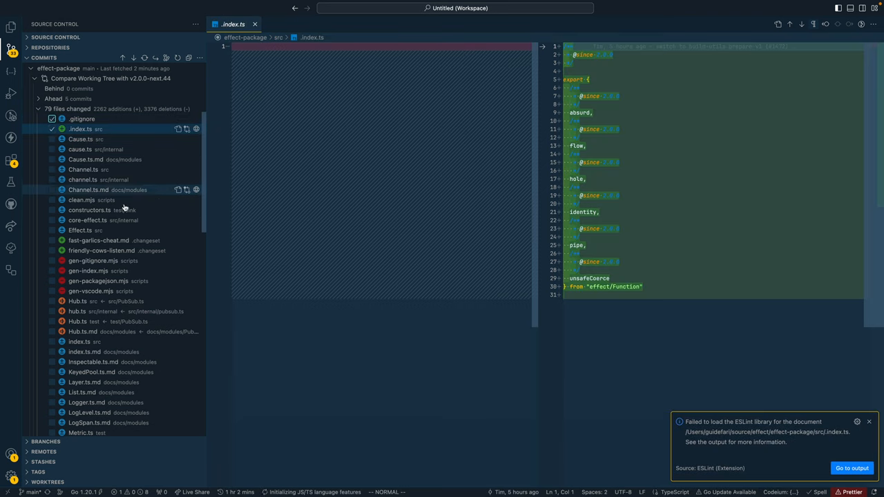
pyautogui.scroll(-3)
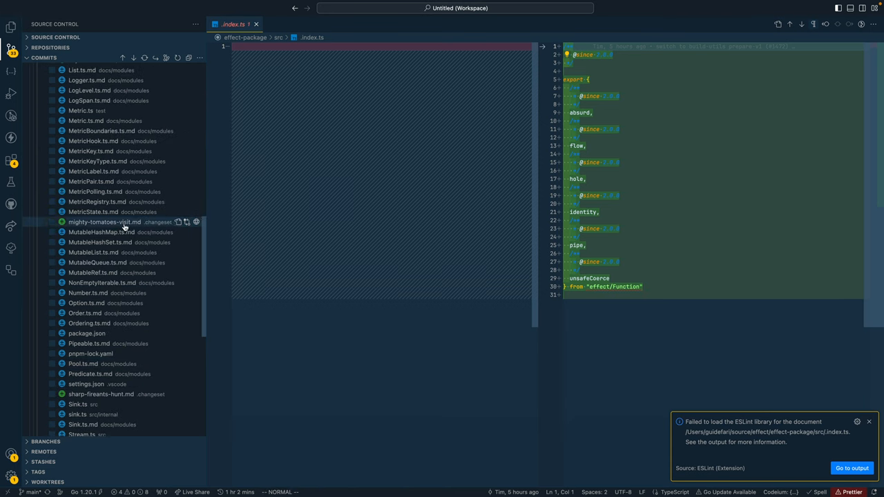
pyautogui.click(94, 212)
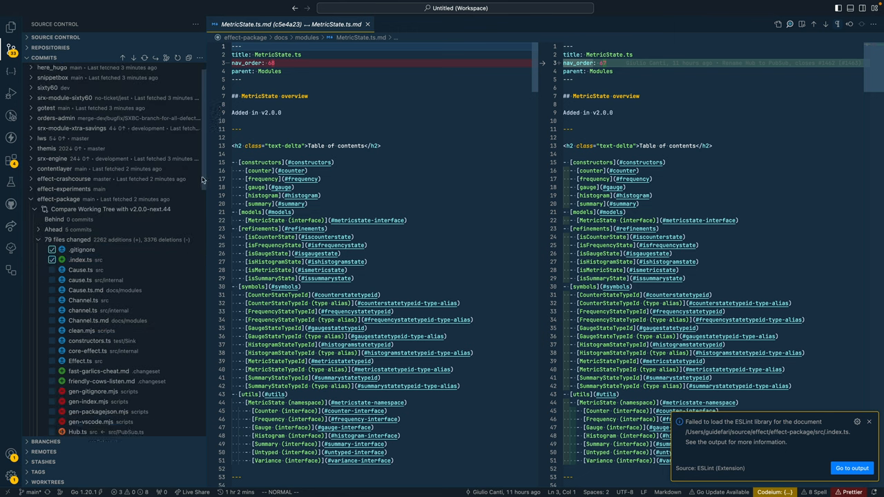
# Scroll to effect-package commits like the Streamable constructor and PubSub rename.
pyautogui.scroll(-3)
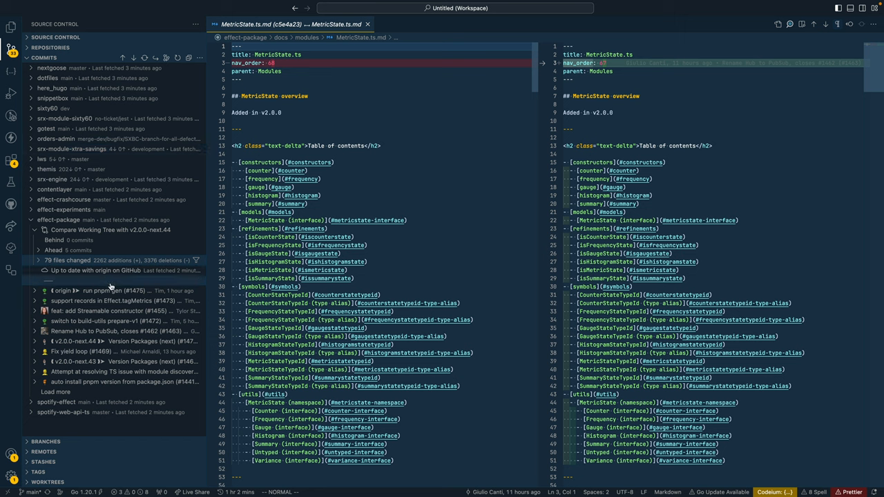
pyautogui.moveTo(111, 300)
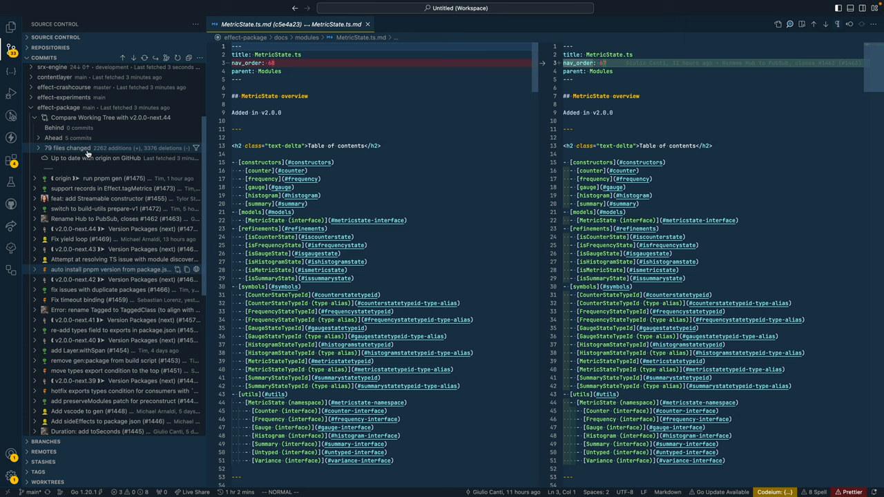
pyautogui.moveTo(88, 150)
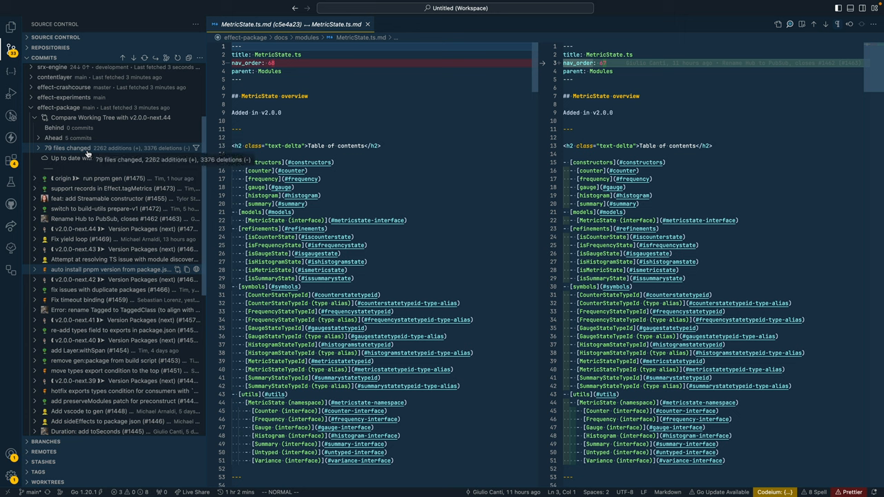